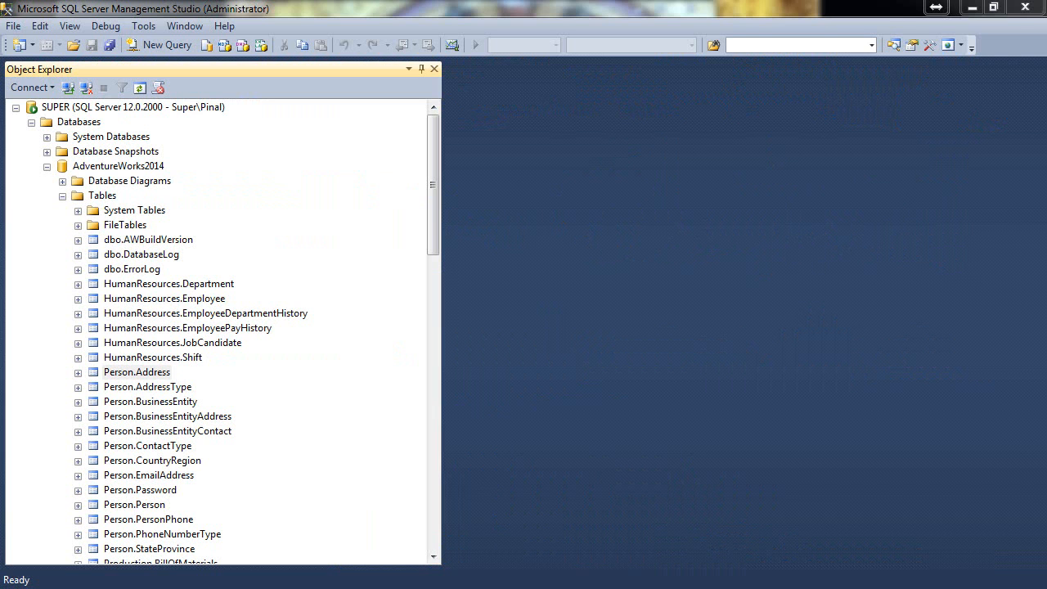
Step: Select the Person.Address table in Object Explorer and show its context menu
left_click(136, 371)
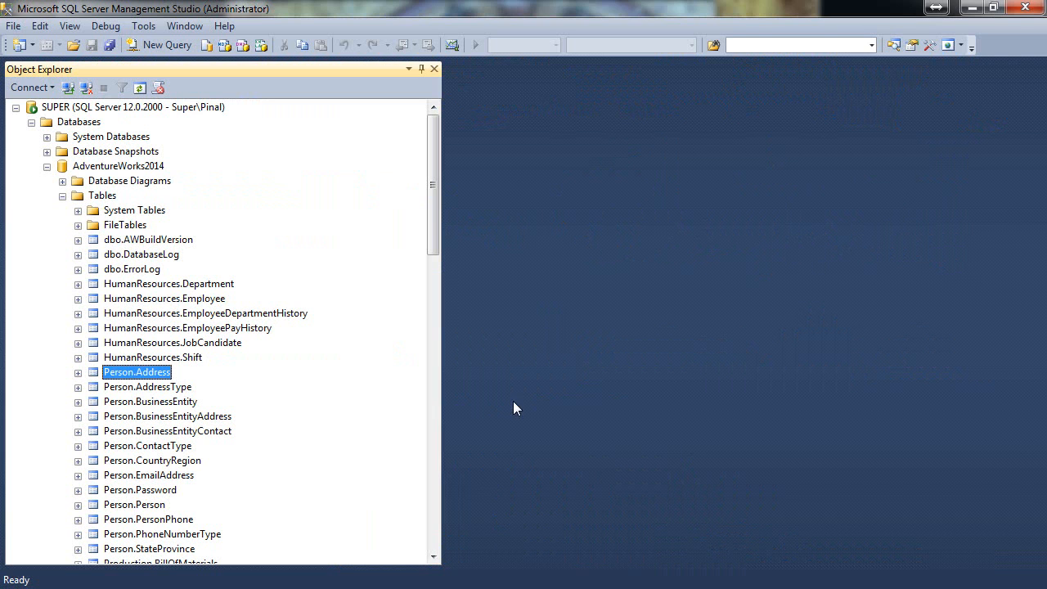
right_click(136, 371)
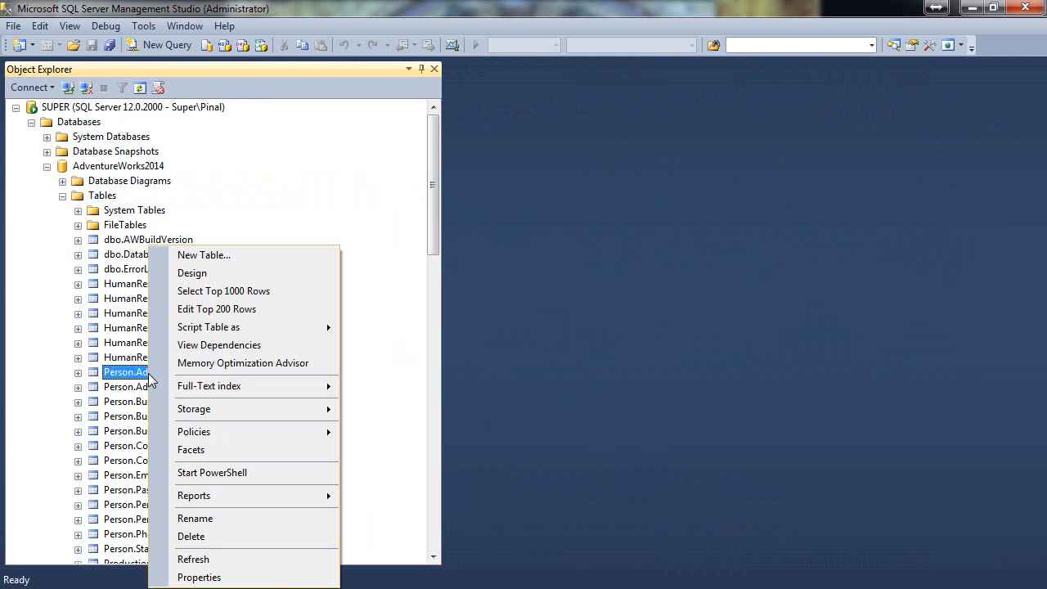
mouse_move(219, 344)
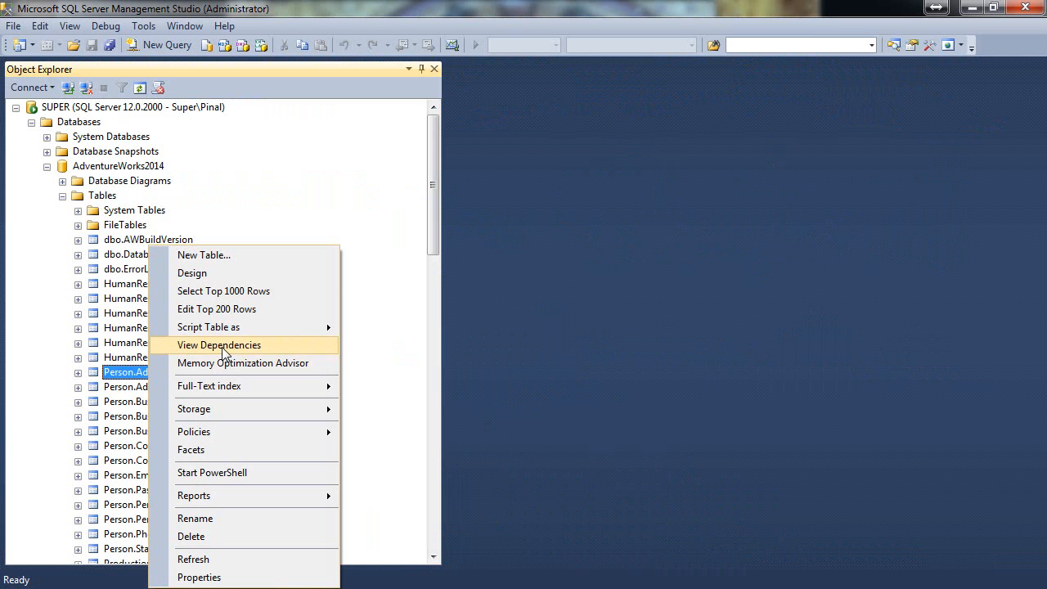
Step: View Person.Address dependencies, expanding and inspecting BusinessEntityAddress and its dependent views
left_click(218, 345)
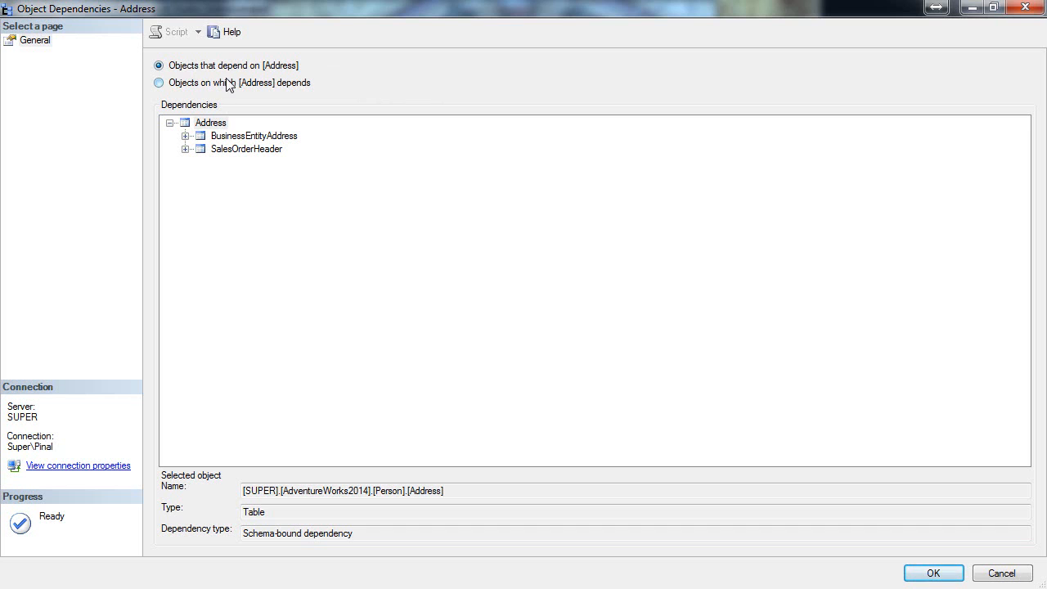
mouse_move(254, 131)
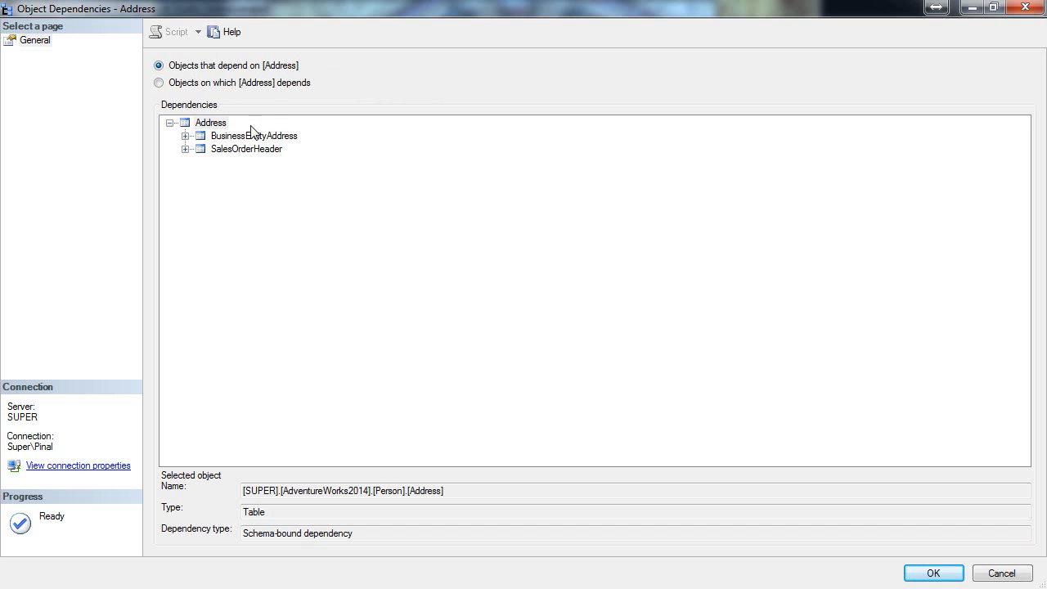
left_click(186, 135)
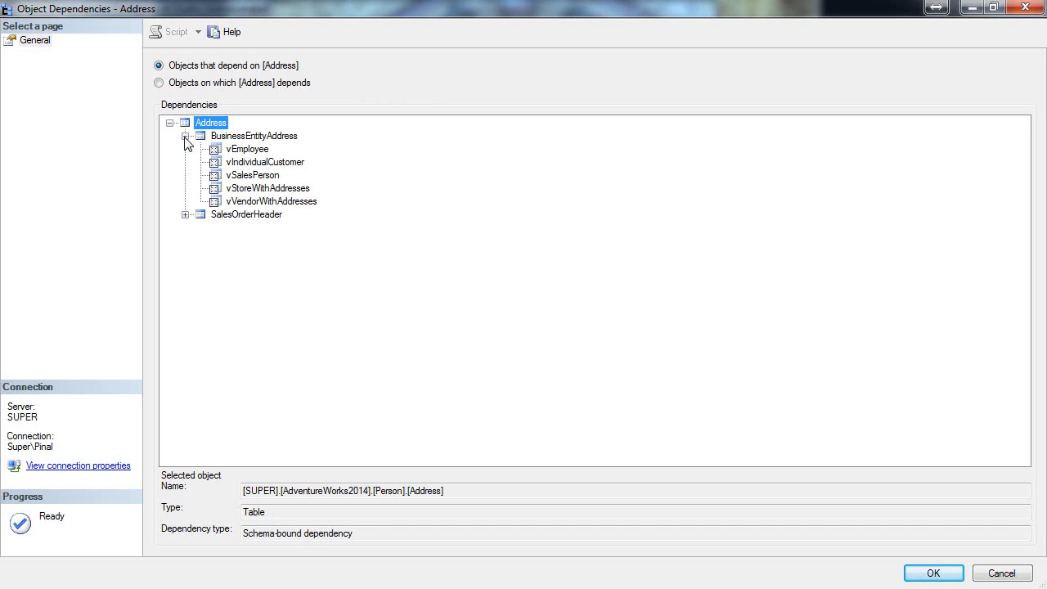
mouse_move(216, 128)
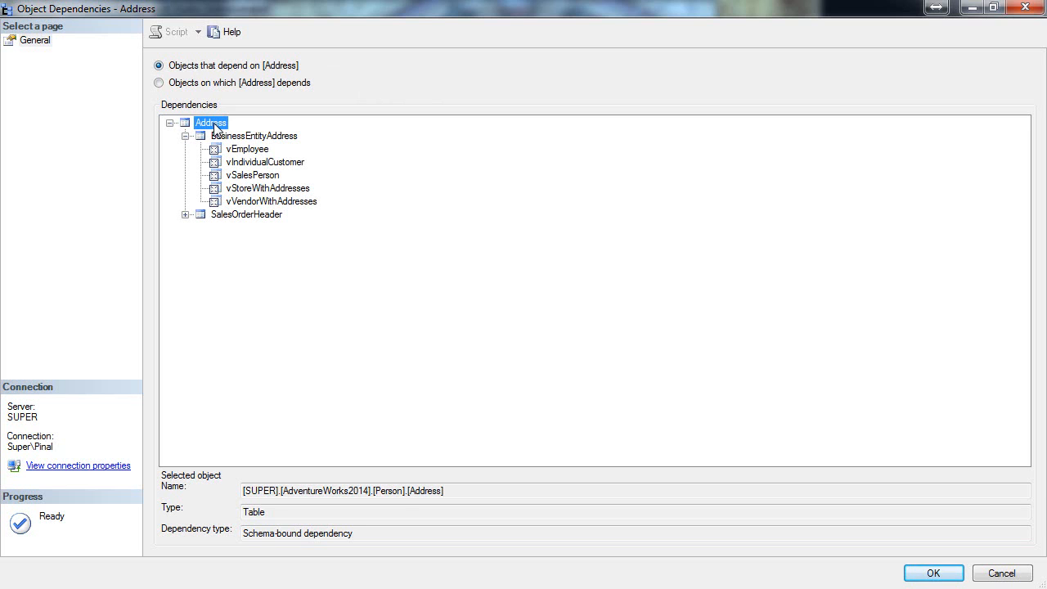
left_click(255, 135)
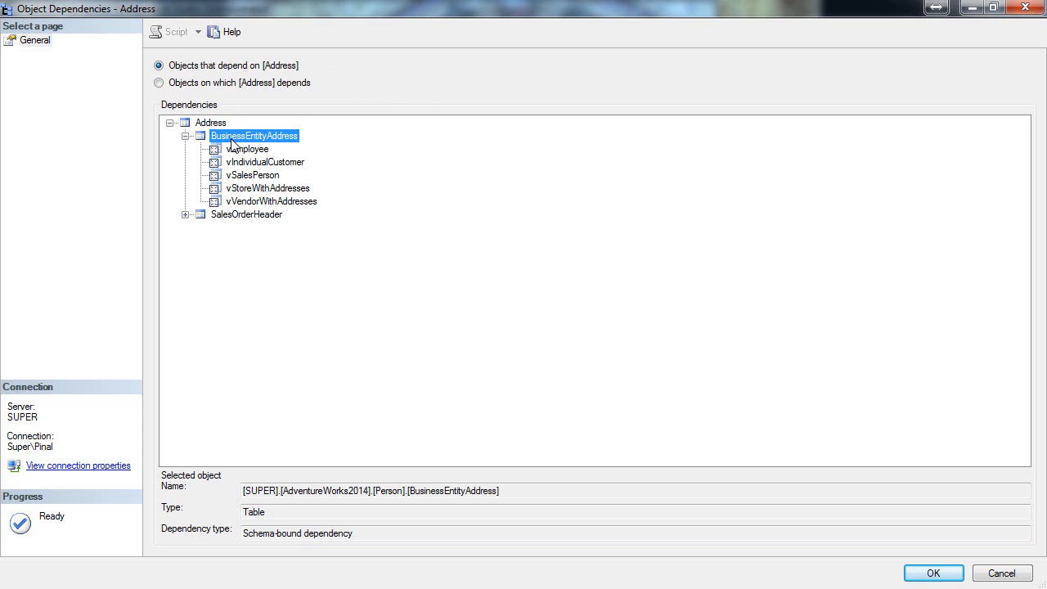
mouse_move(233, 223)
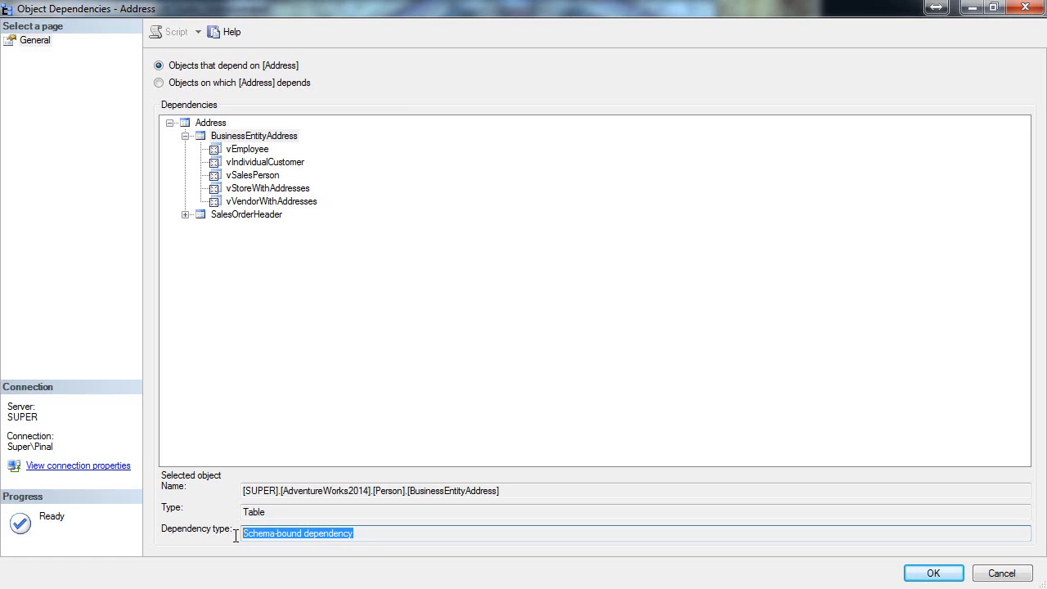
Step: Inspect vEmployee, expand SalesOrderHeader, and view the uSalesOrderHeader trigger's details
left_click(247, 149)
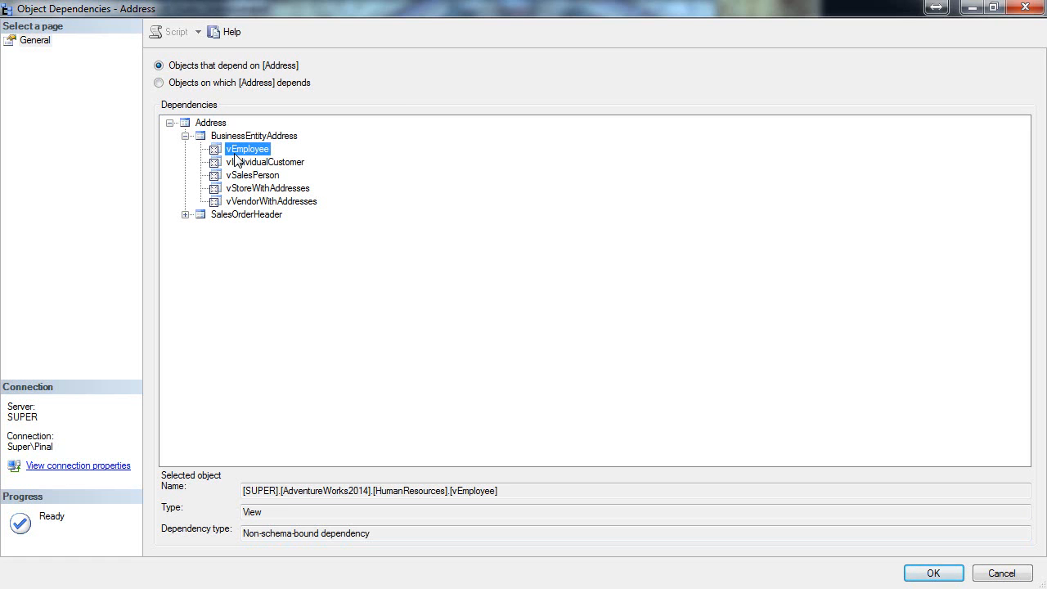
mouse_move(240, 139)
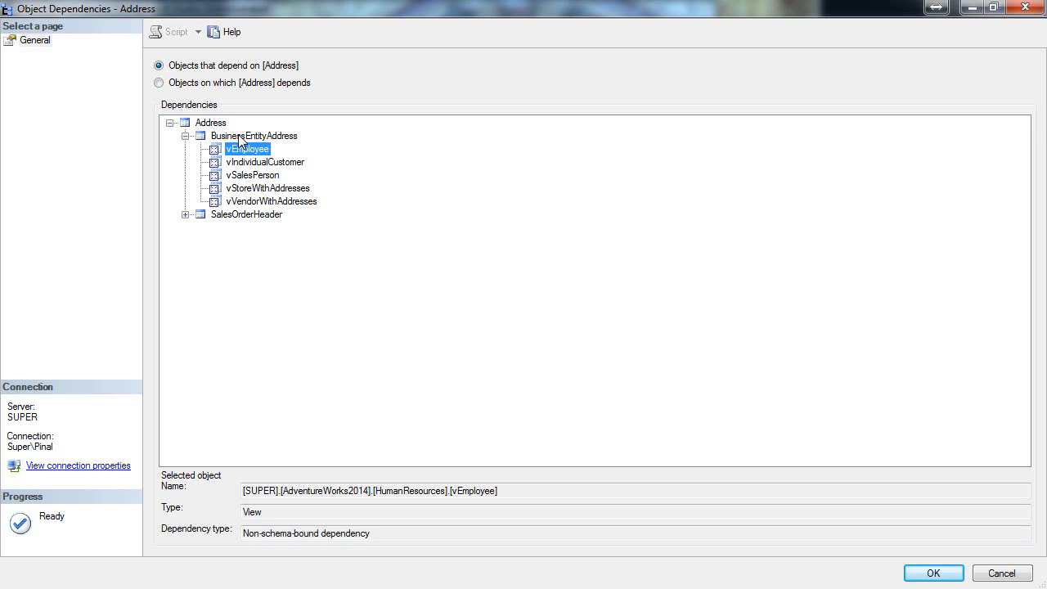
mouse_move(213, 129)
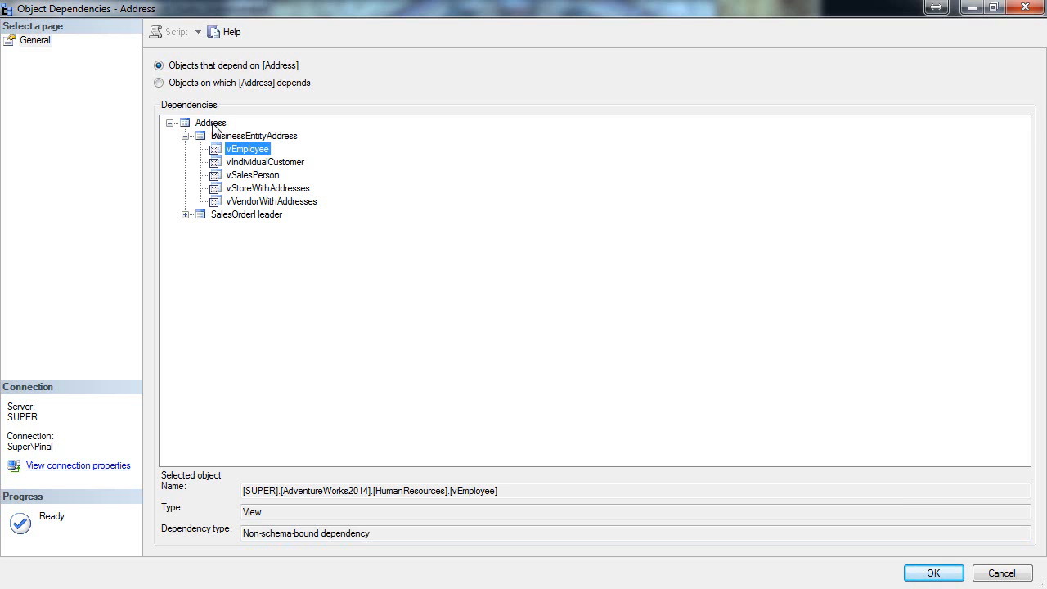
left_click(187, 214)
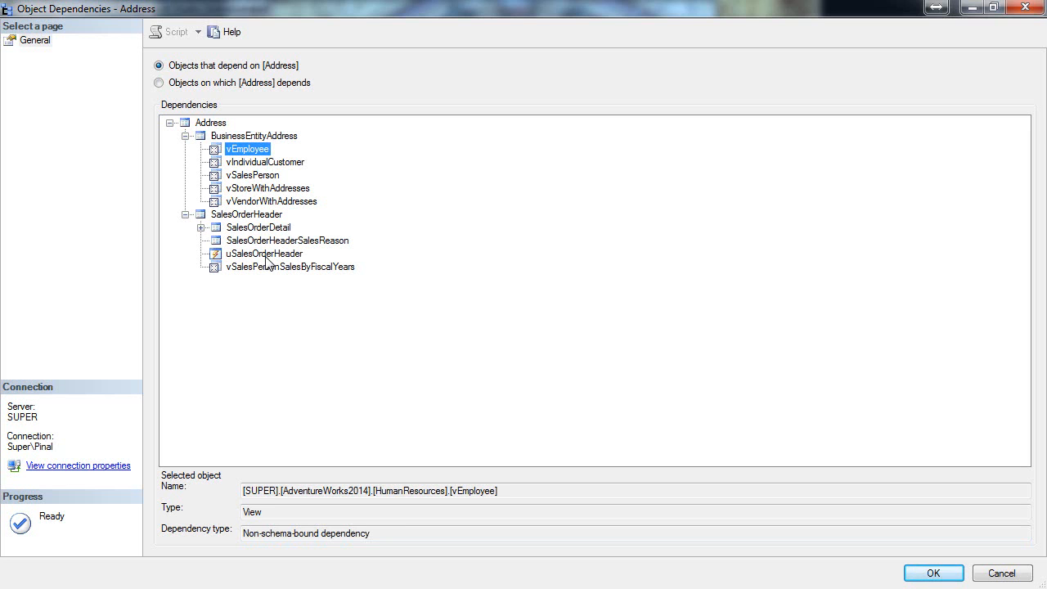
left_click(263, 253)
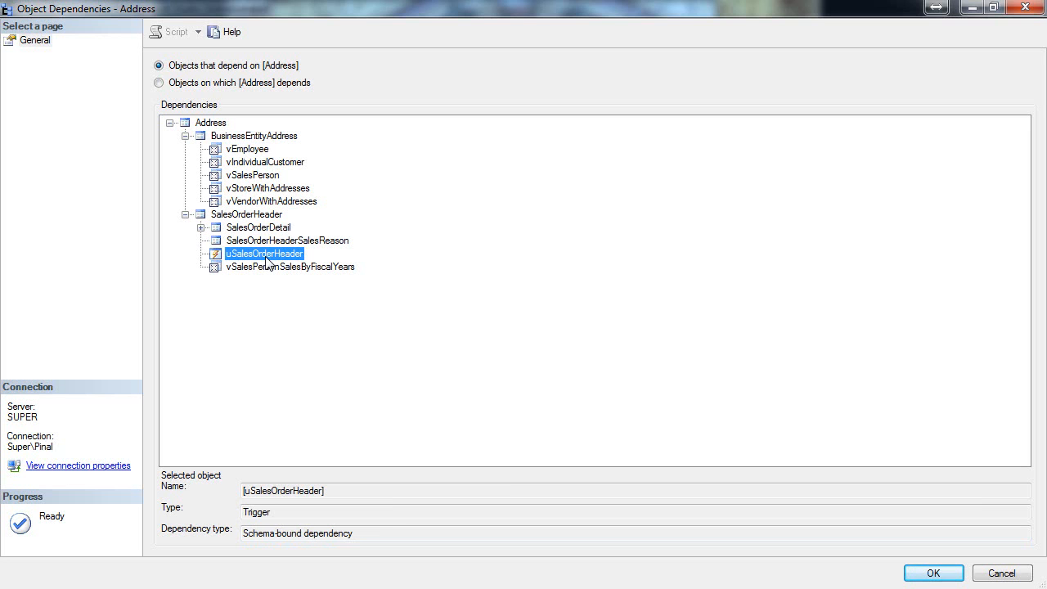
mouse_move(241, 223)
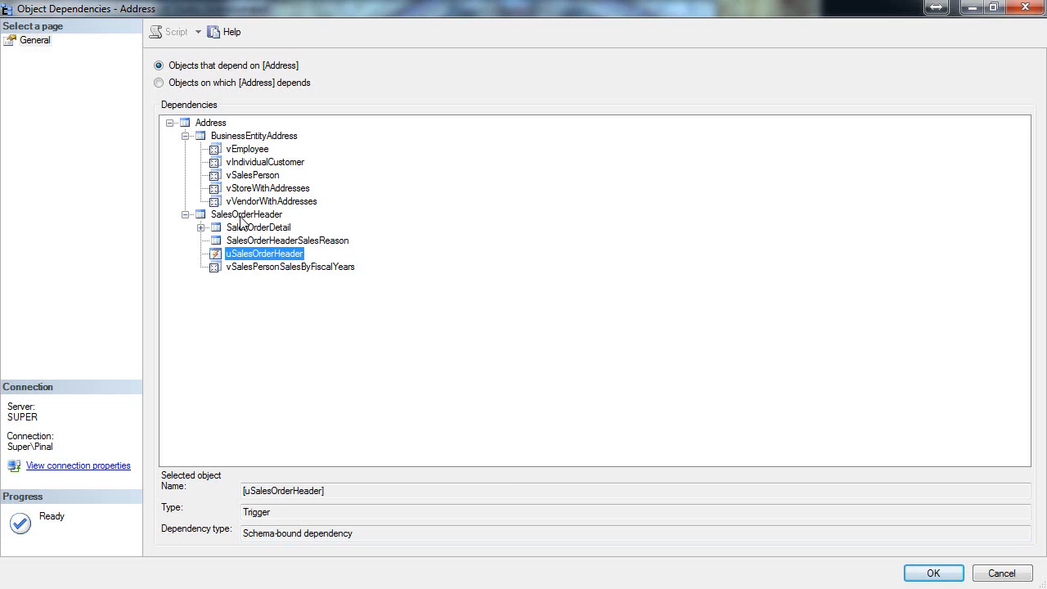
mouse_move(217, 121)
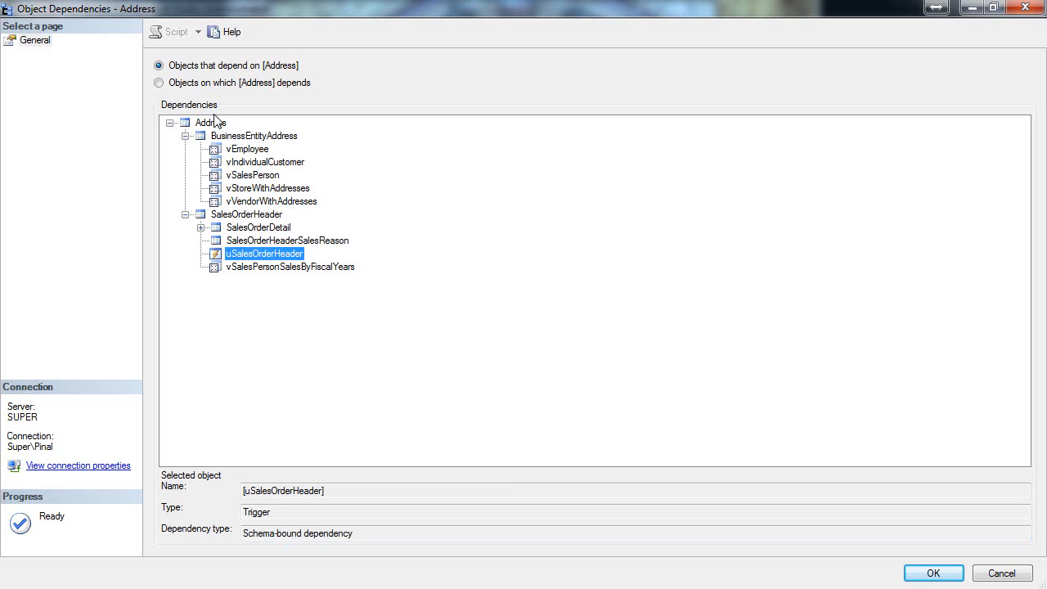
mouse_move(198, 97)
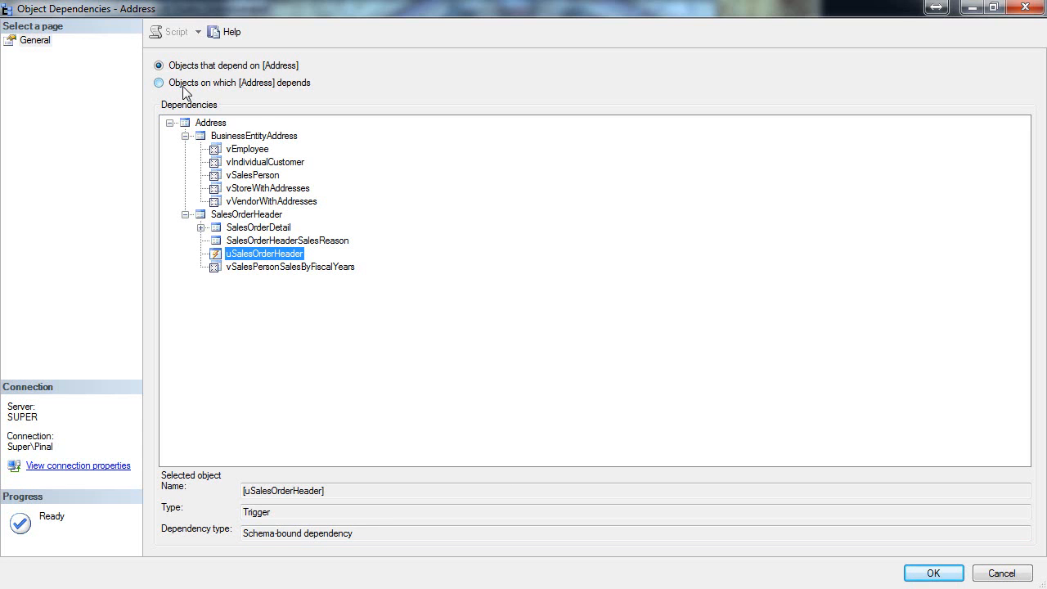
Step: Switch to objects Address depends on, expand StateProvince, and inspect the Address table
left_click(159, 82)
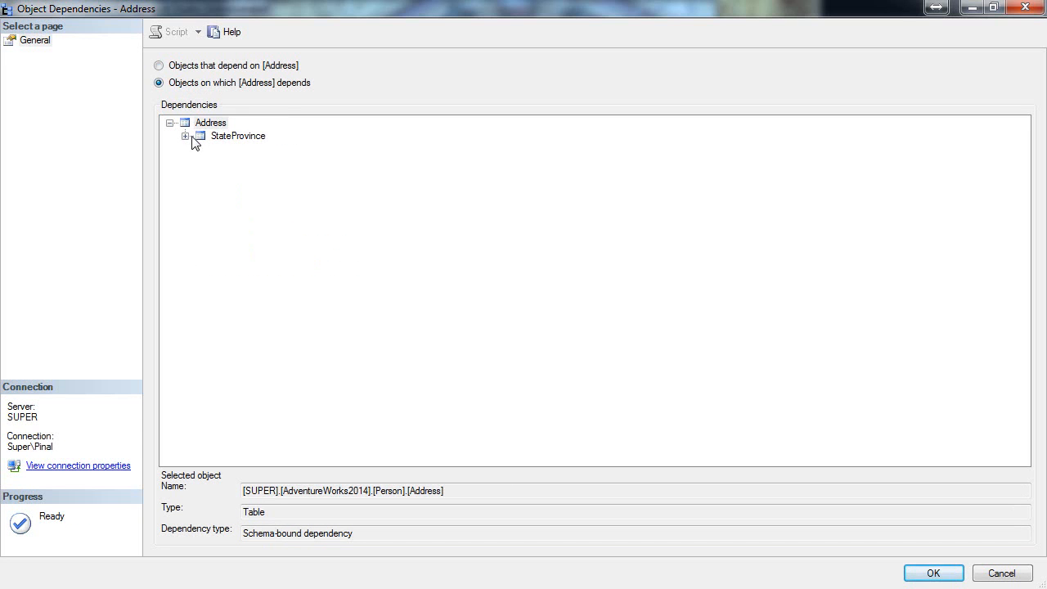
left_click(186, 136)
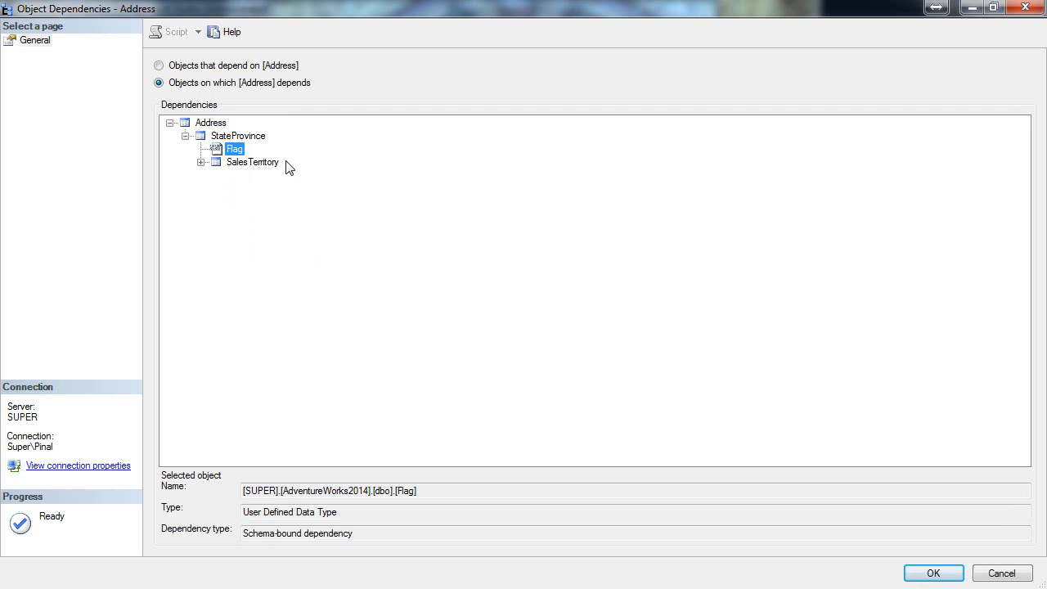
mouse_move(320, 431)
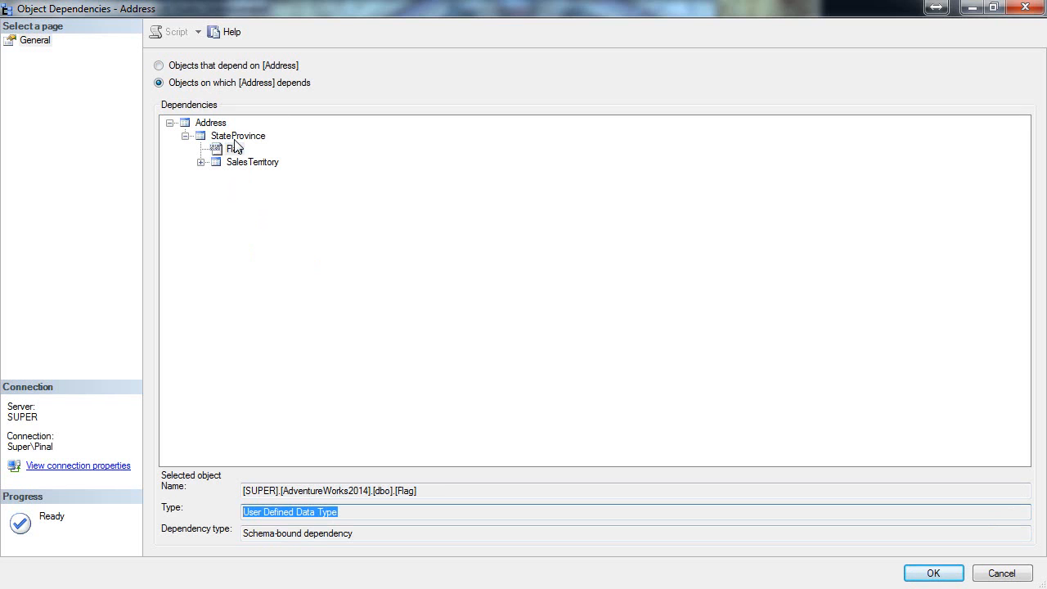
left_click(210, 122)
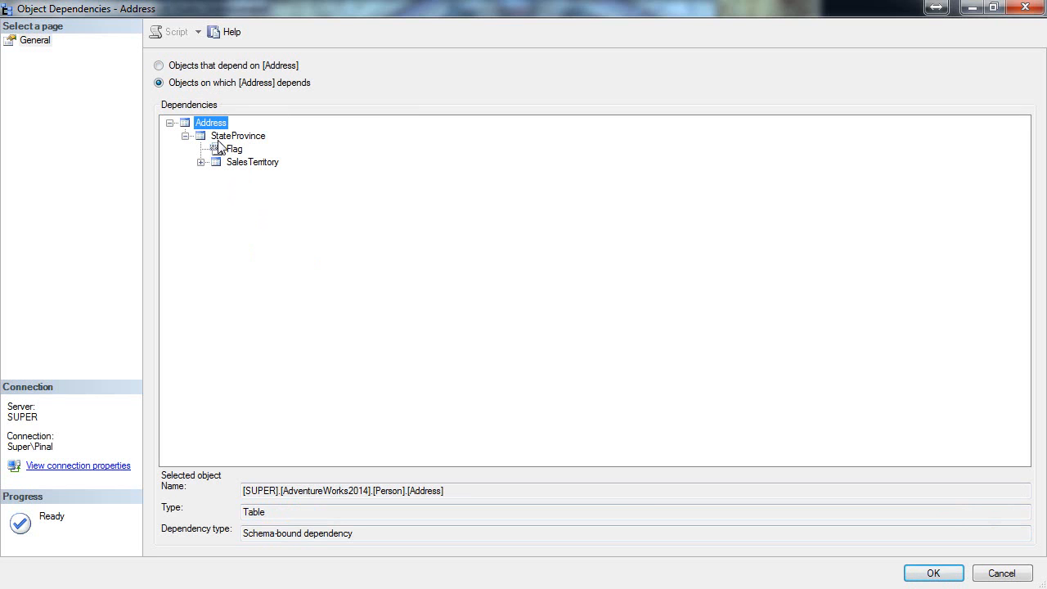
mouse_move(264, 195)
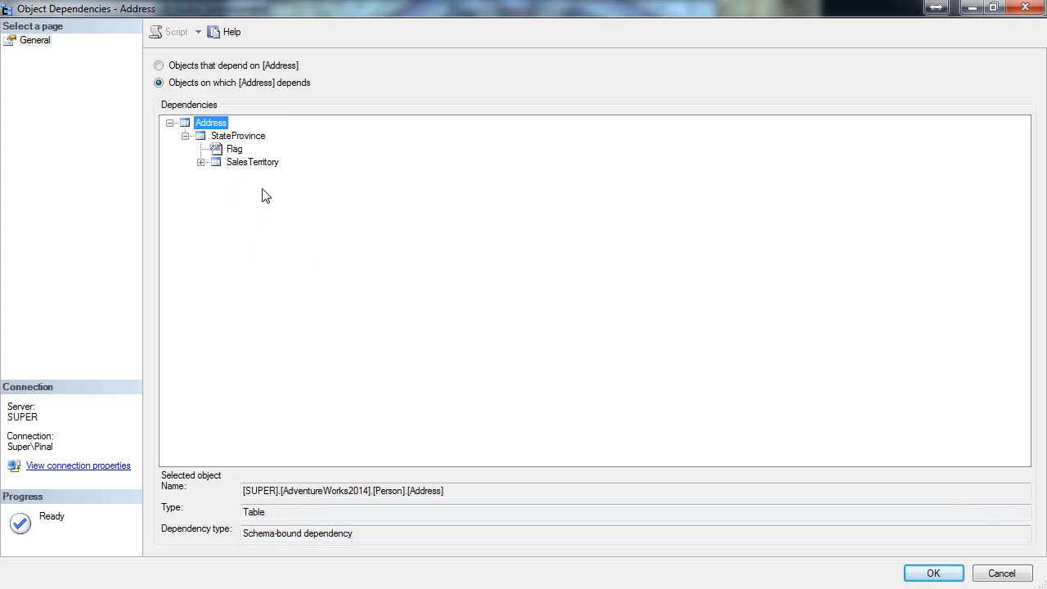
mouse_move(295, 270)
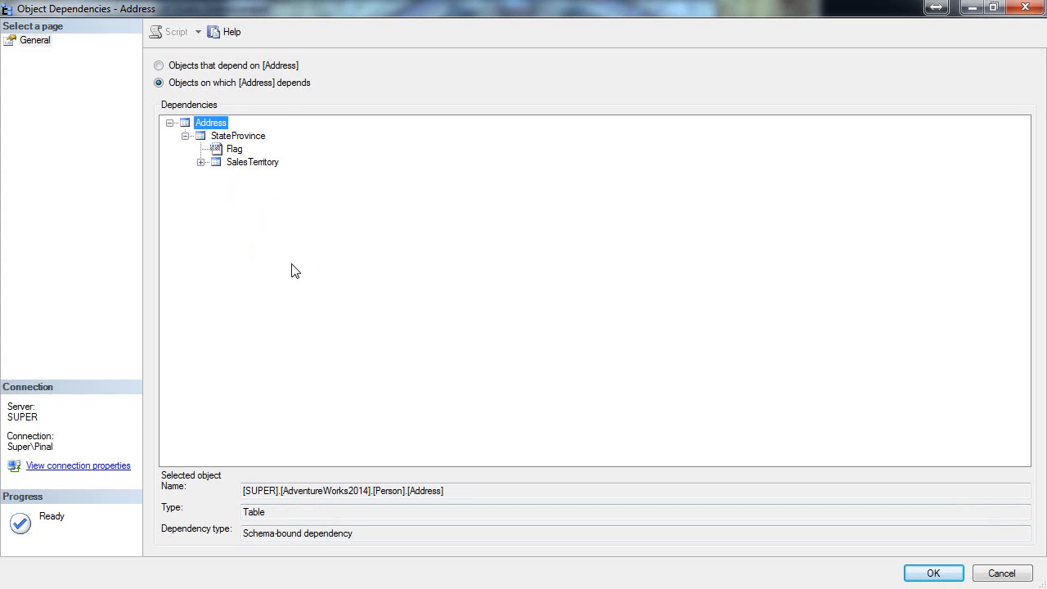